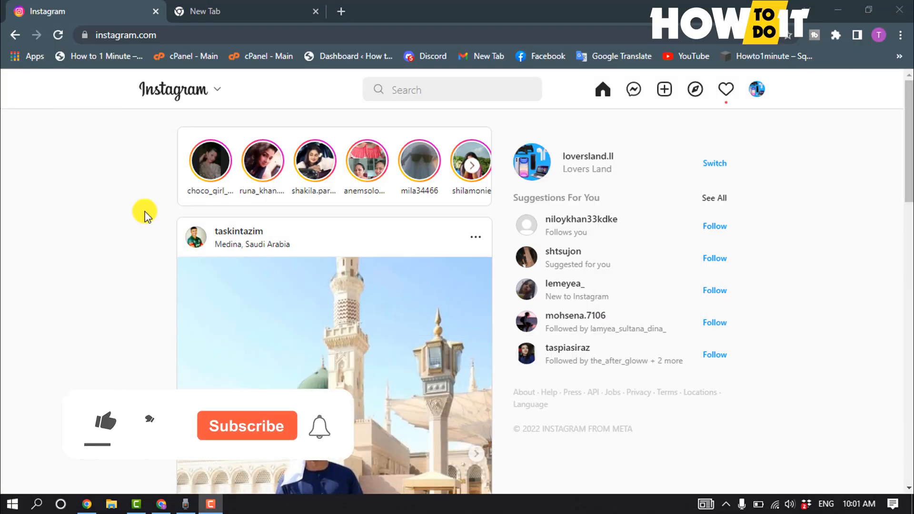
Load onestream.live in the second Chrome tab, keeping Instagram open in the first.
click(105, 421)
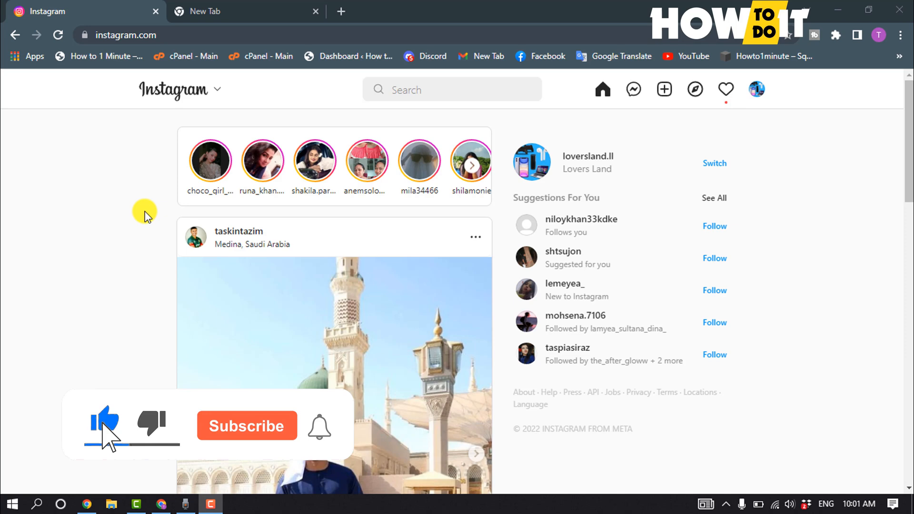
click(246, 426)
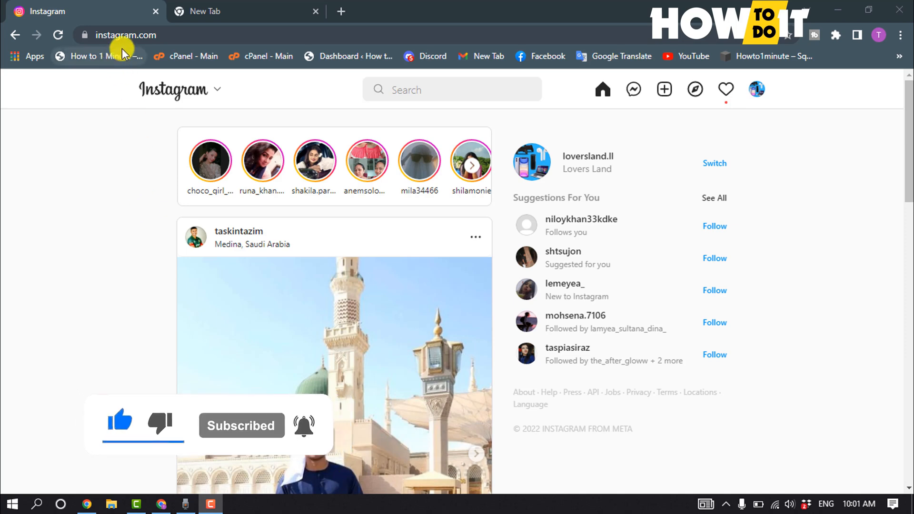
click(245, 12)
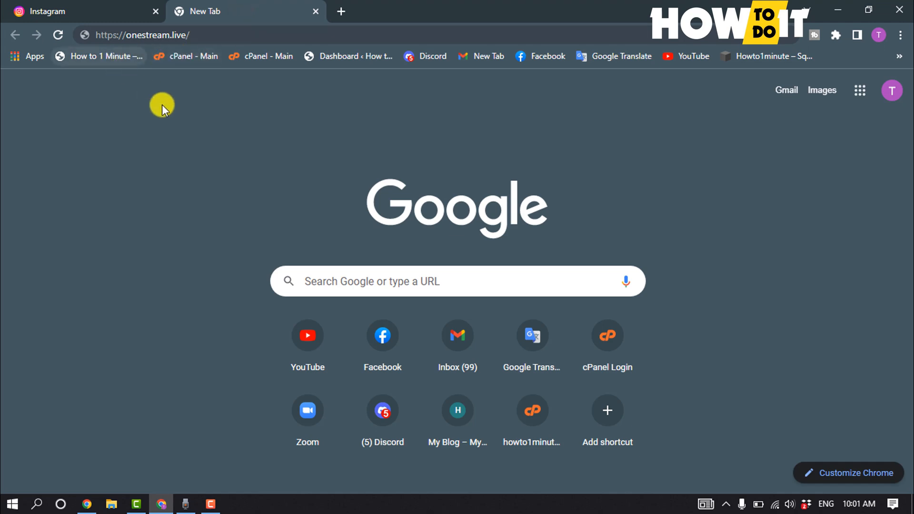
click(416, 36)
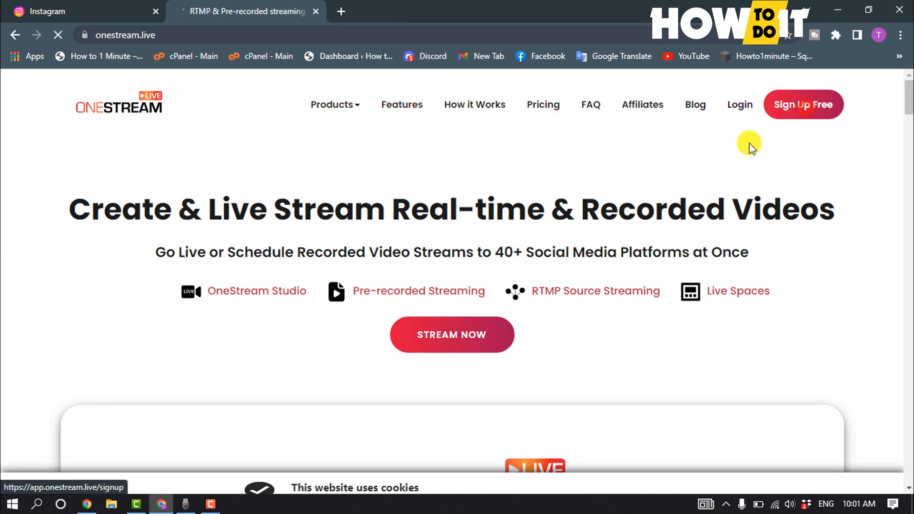
Reach the OneStream registration page via Sign Up Free.
click(802, 105)
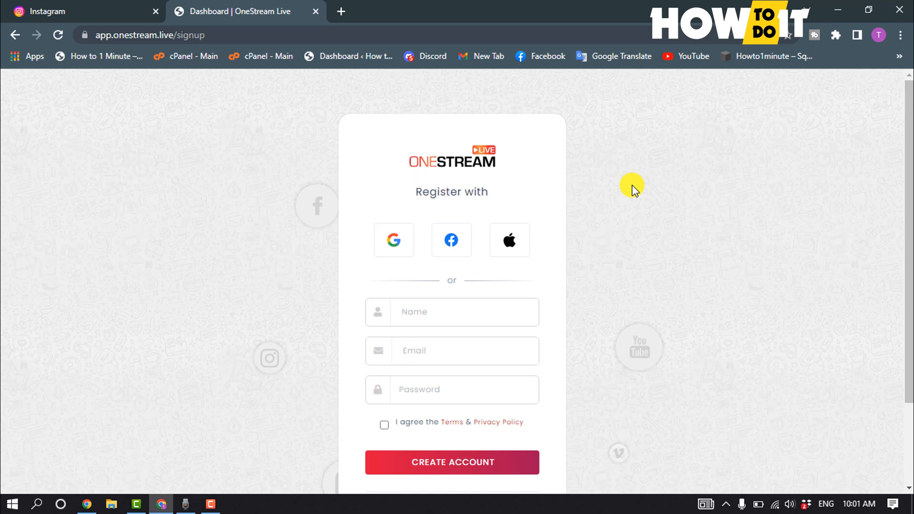
mouse_move(574, 259)
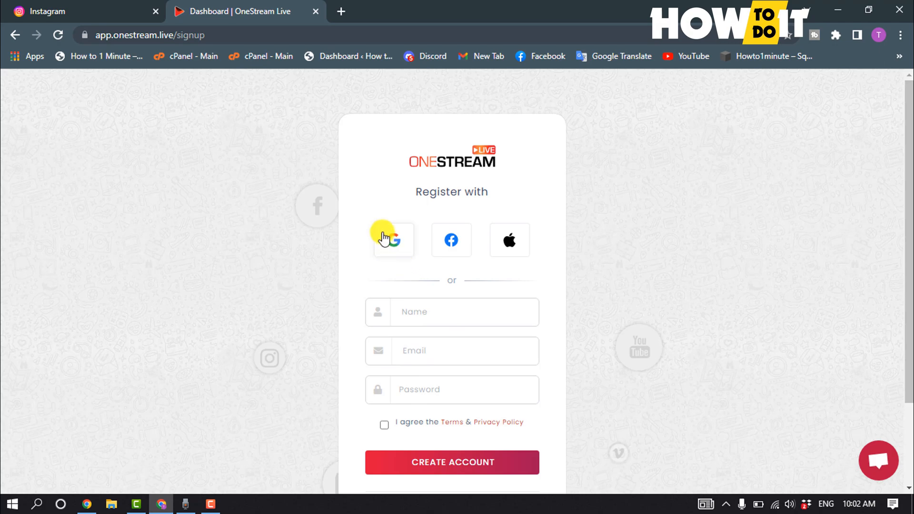
mouse_move(515, 245)
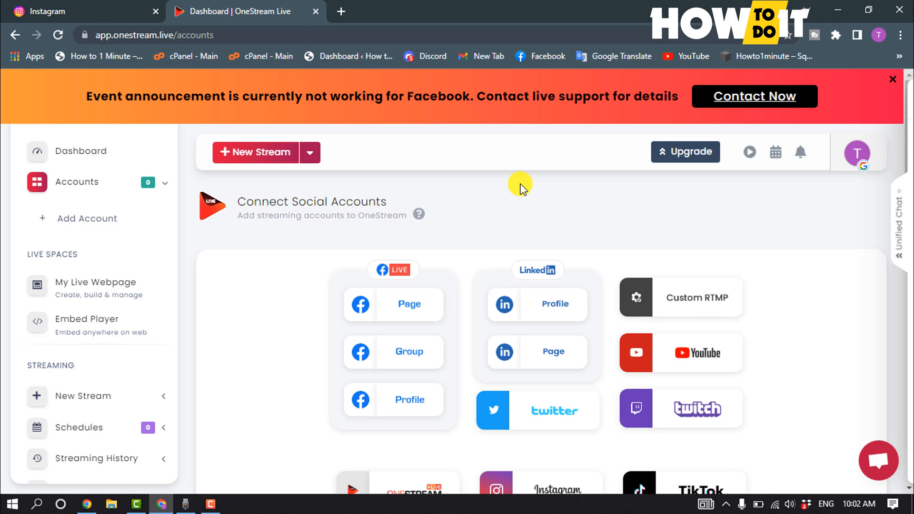
Choose the Instagram tile and the Connect via Instafeed route.
scroll(down, 3)
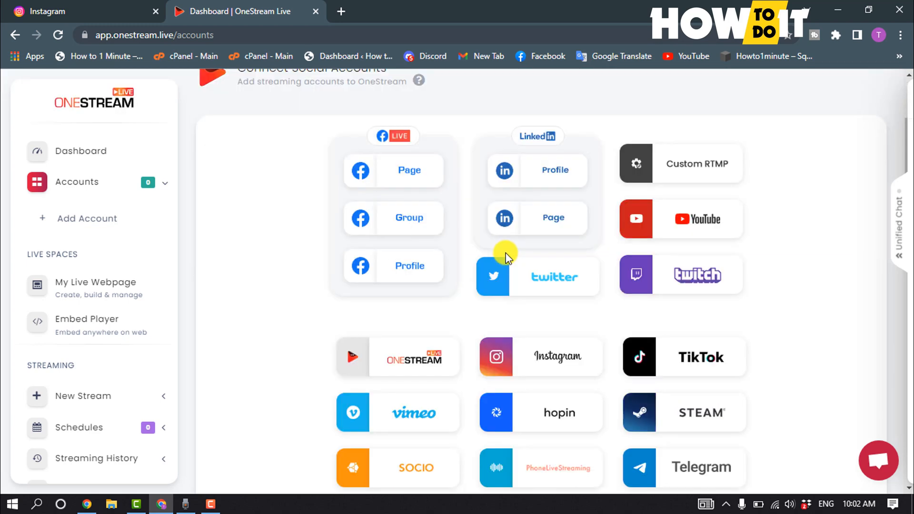
scroll(down, 3)
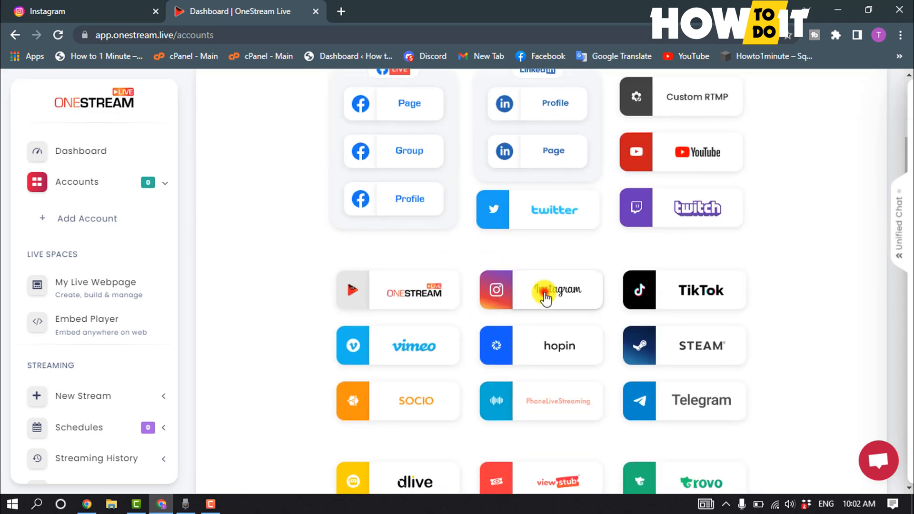
click(541, 289)
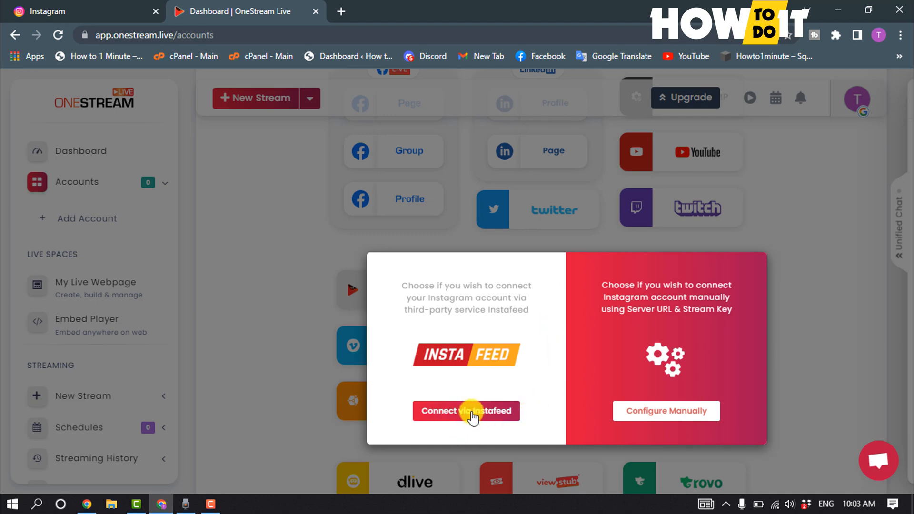
click(465, 412)
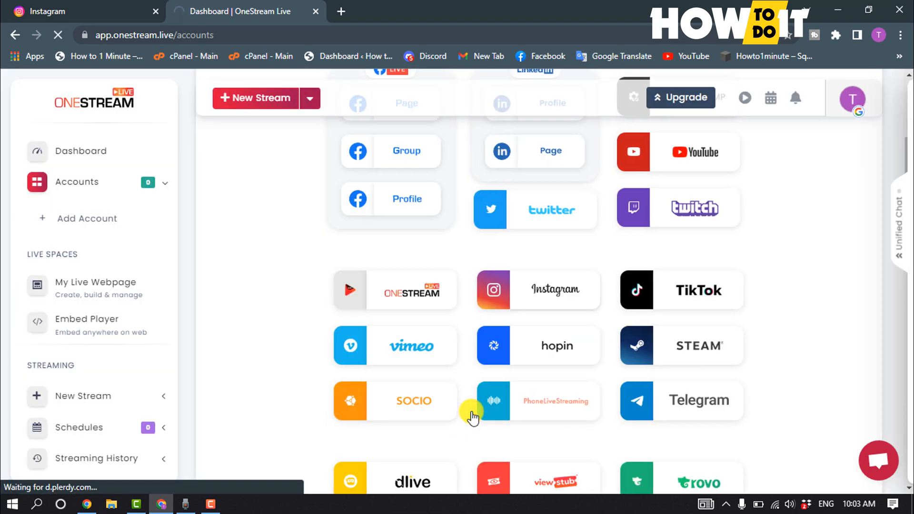
Pass the I'm not a robot check and submit the Instagram login in Instafeed.
click(537, 290)
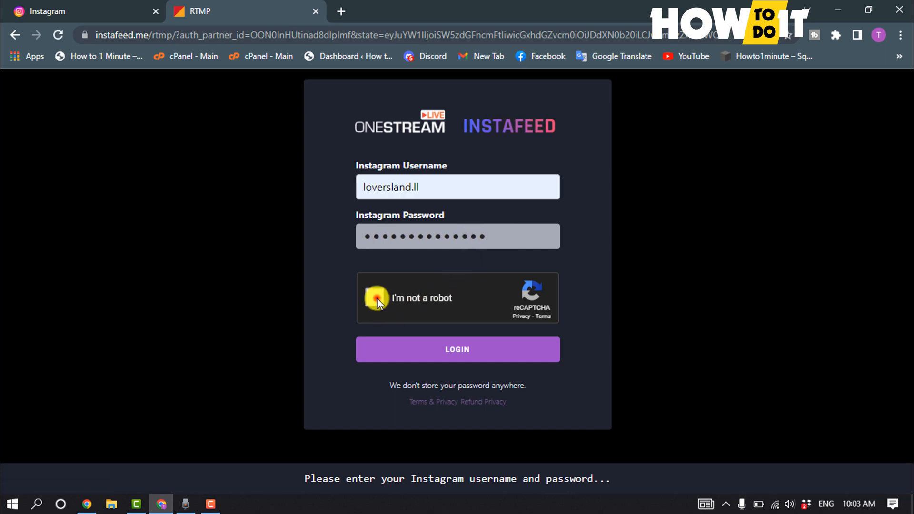
click(377, 298)
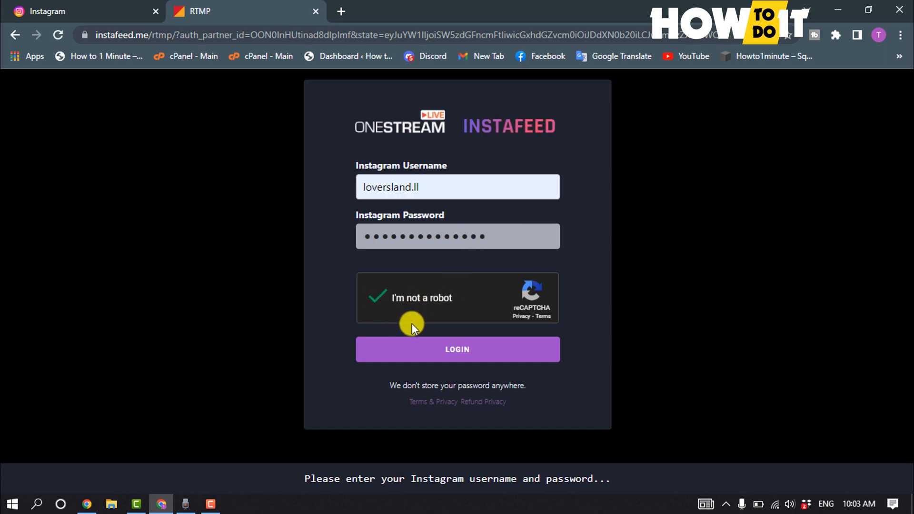
click(457, 349)
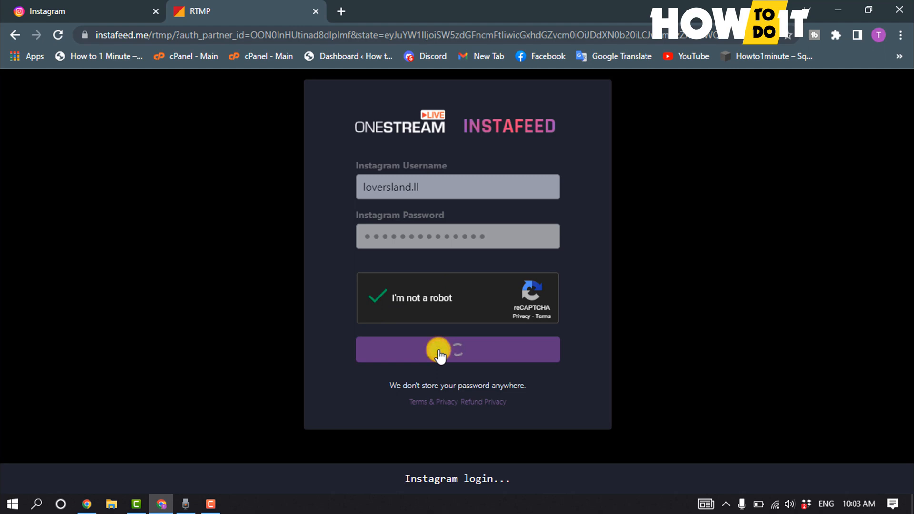
click(458, 350)
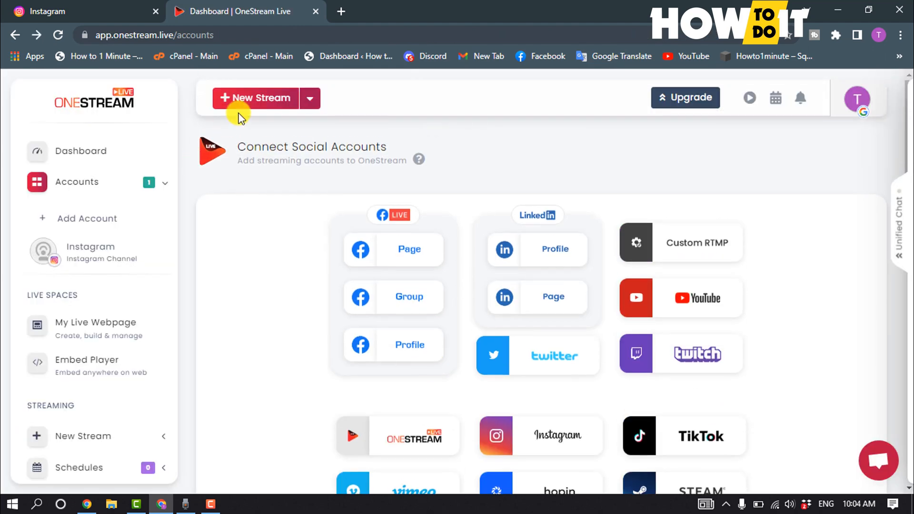
Create a new stream and pick Upload New Video under Pre-recorded Stream.
click(255, 97)
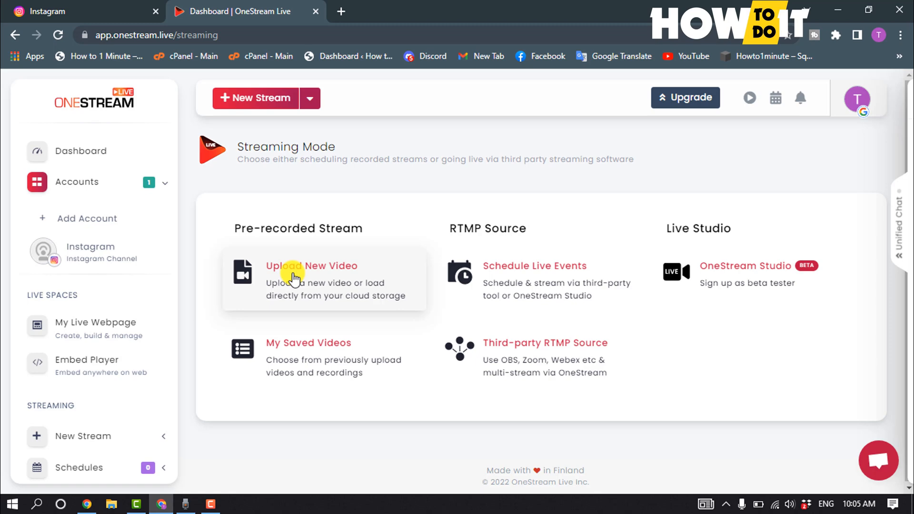
click(310, 266)
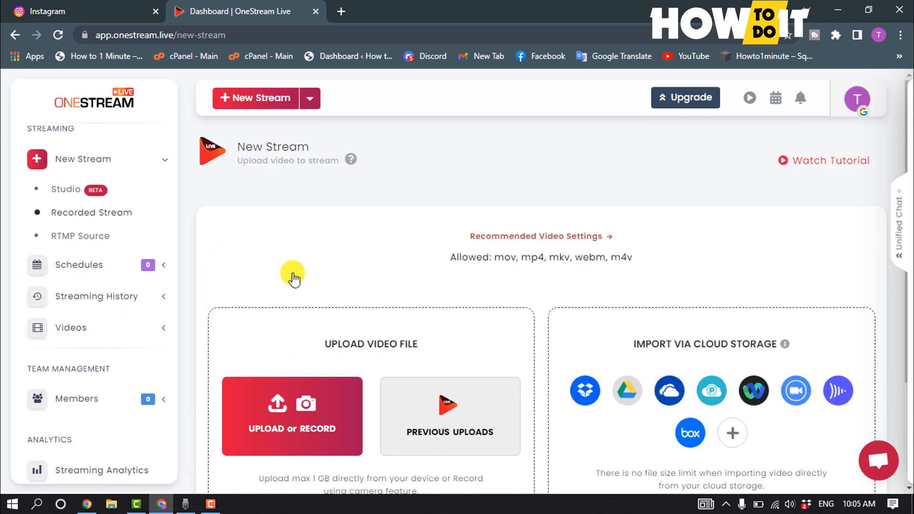
mouse_move(292, 416)
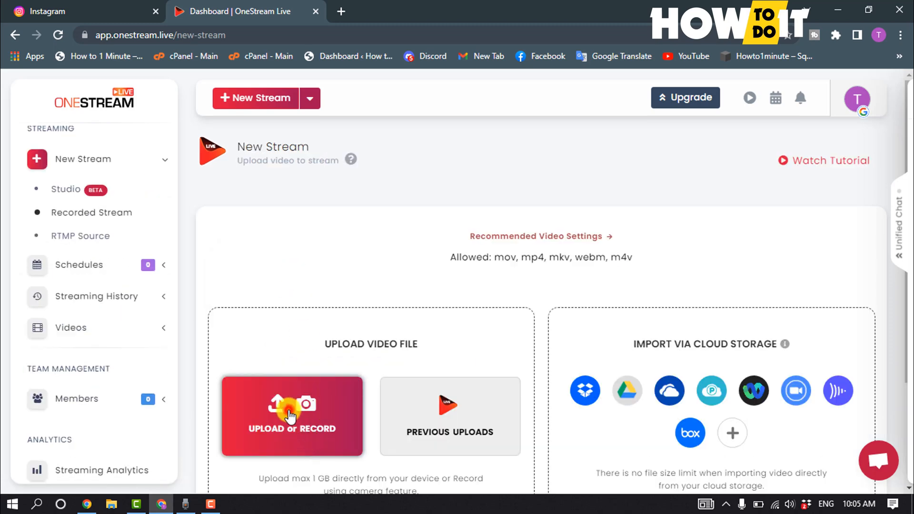
Choose Capture in the upload dialog, bringing up Chrome's 'Choose what to share' picker.
click(291, 416)
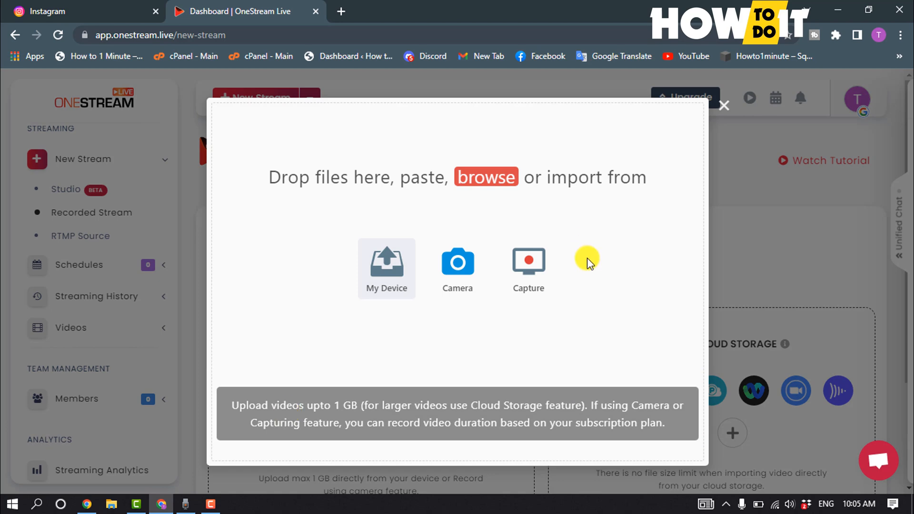
mouse_move(524, 337)
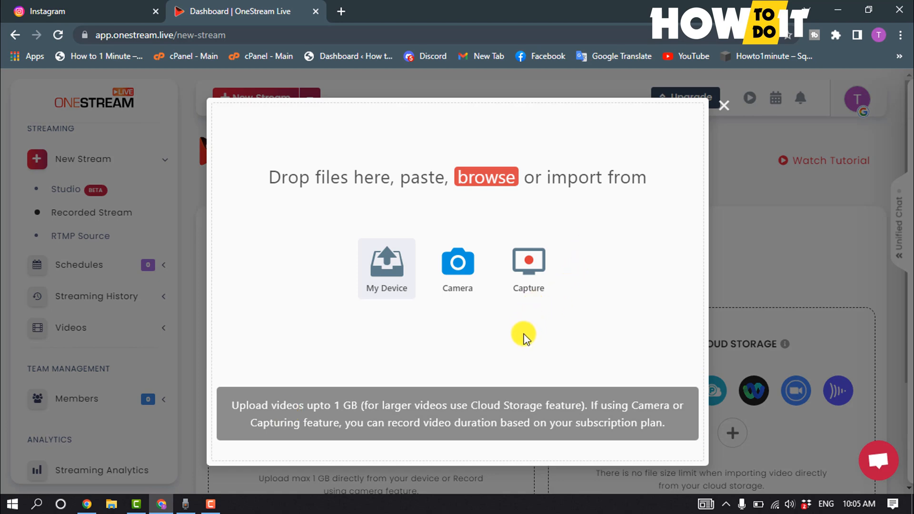
mouse_move(520, 349)
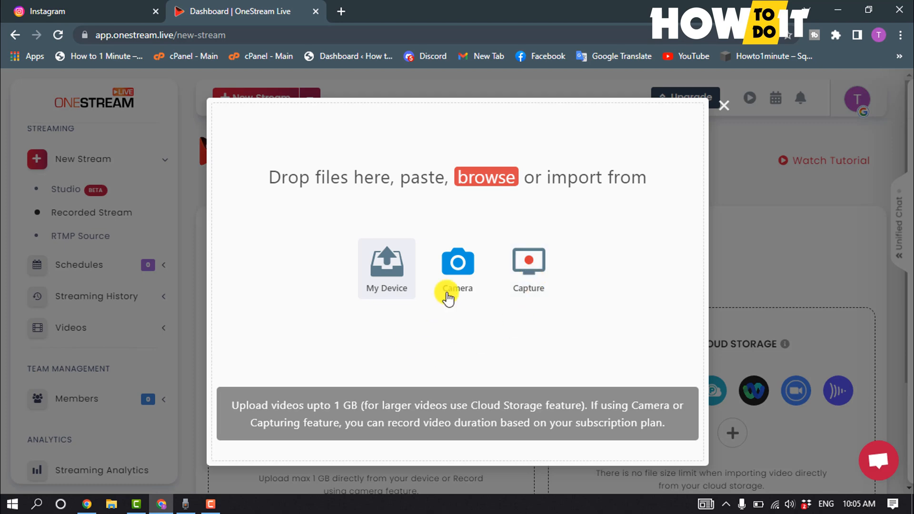
mouse_move(381, 288)
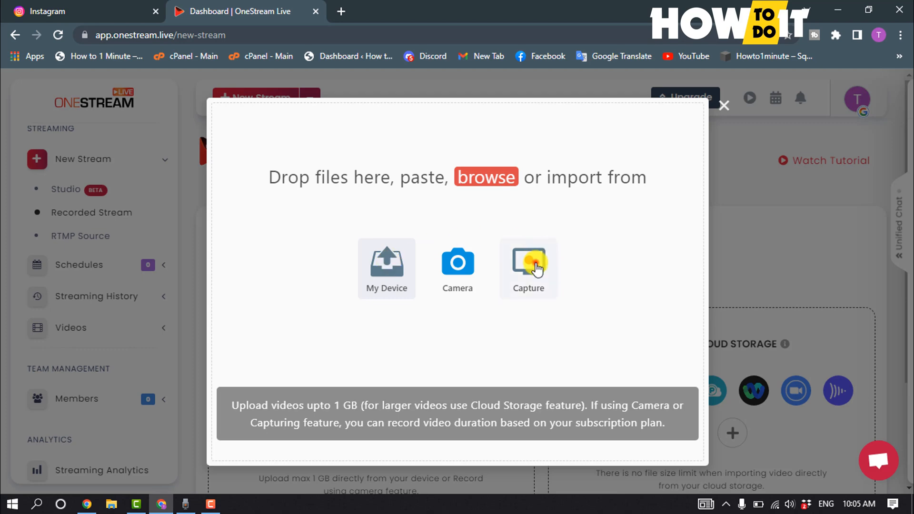
click(528, 268)
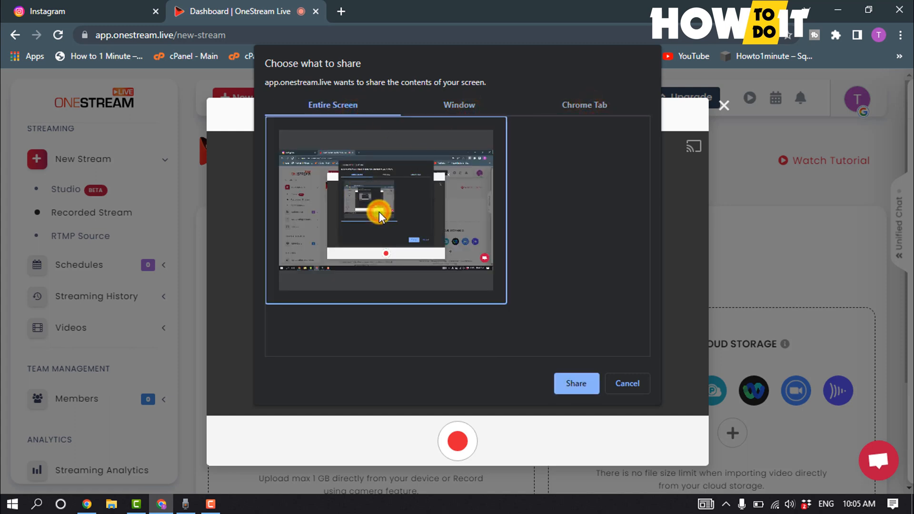
Share the Instagram tab from the Chrome Tab list into the capture preview.
click(583, 105)
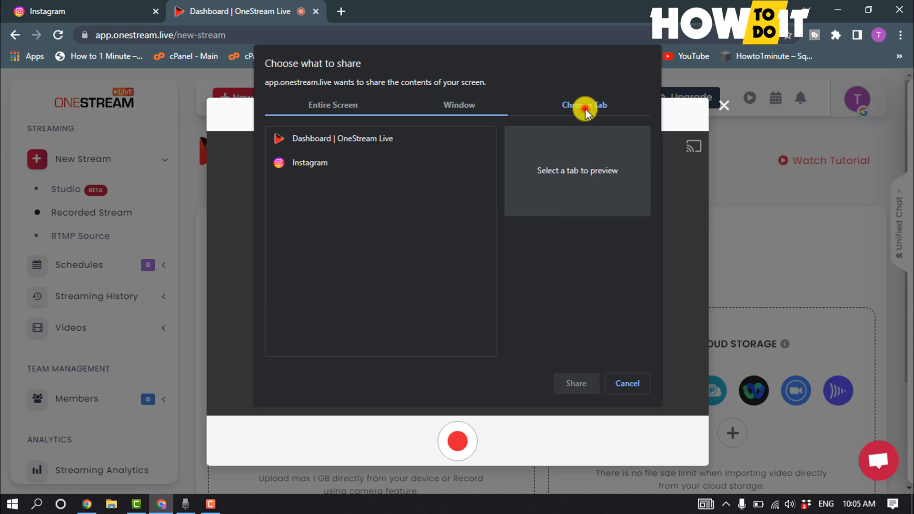
click(310, 162)
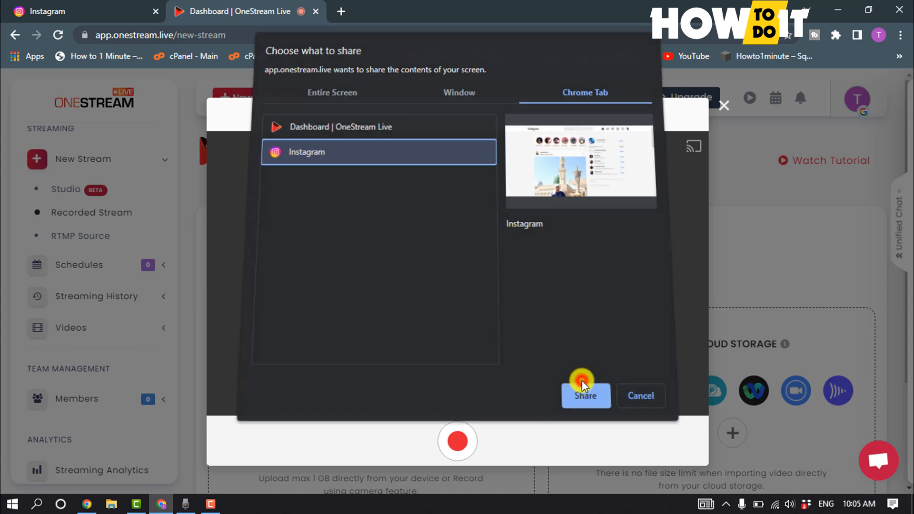
click(586, 396)
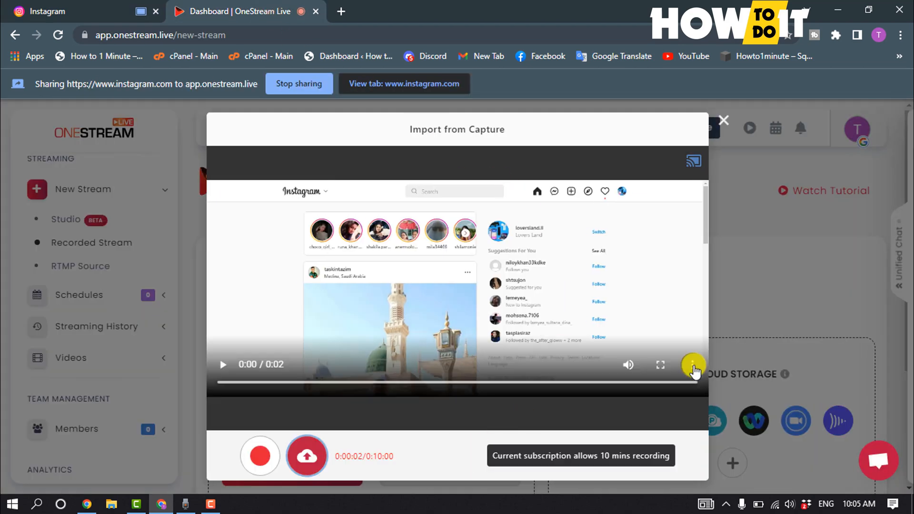
Record about ten seconds of the Instagram tab, stop, and queue the webm file for upload.
click(260, 456)
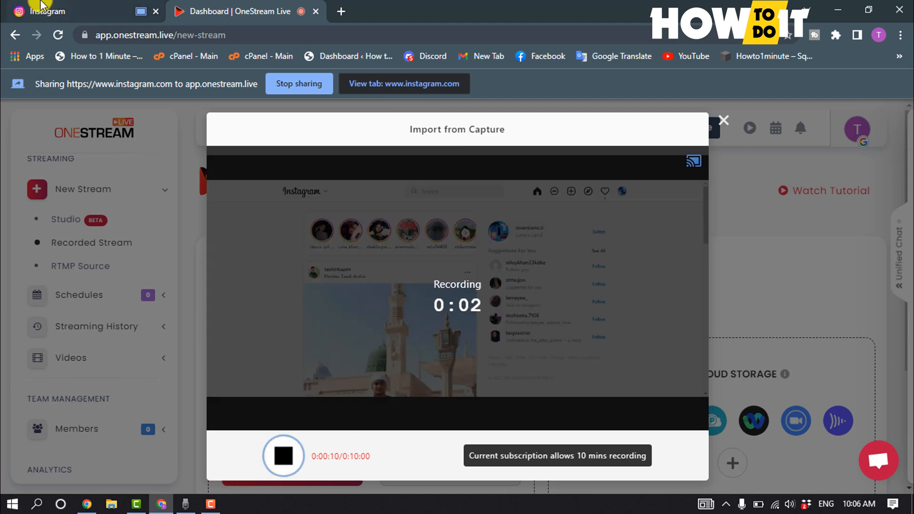
mouse_move(438, 438)
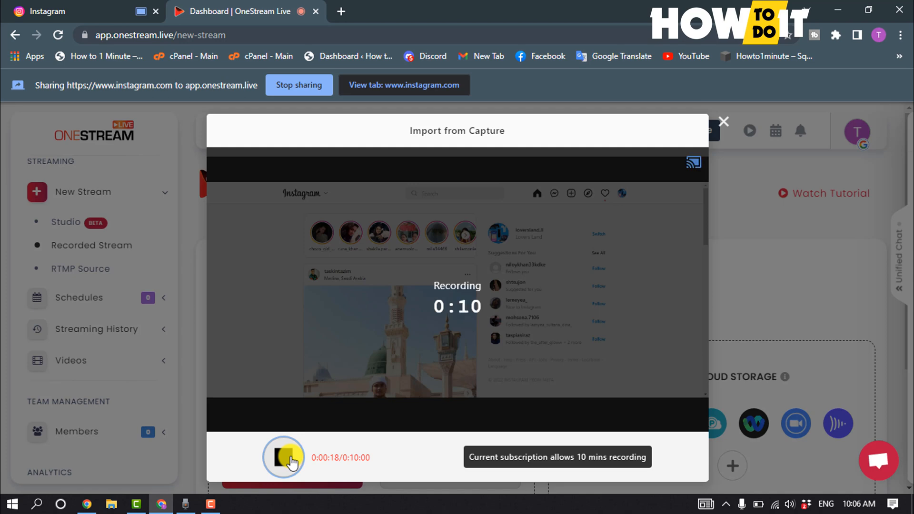
click(284, 457)
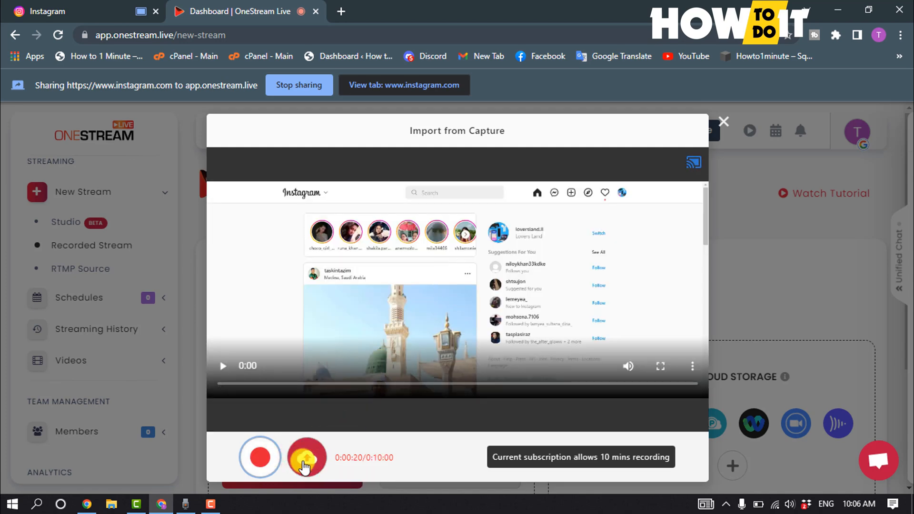
click(305, 457)
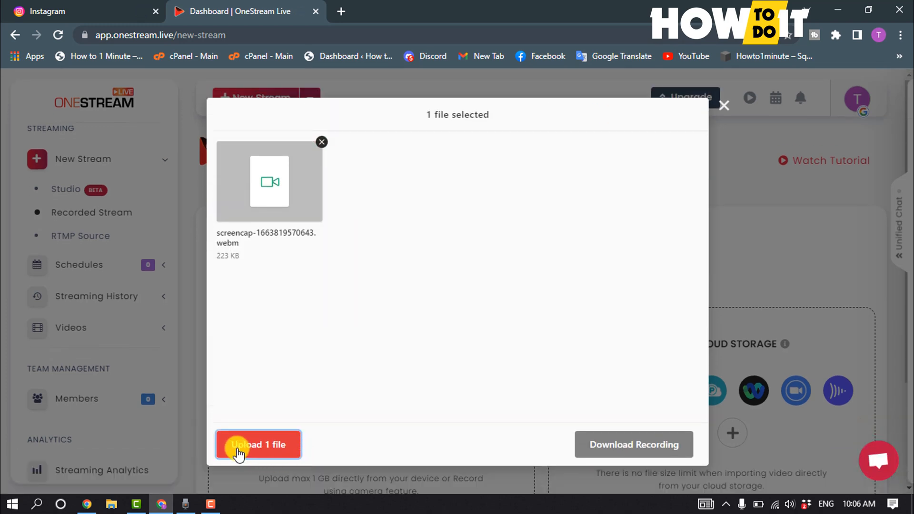
Upload the one webm recording and return to the New Stream page previewing it.
click(258, 444)
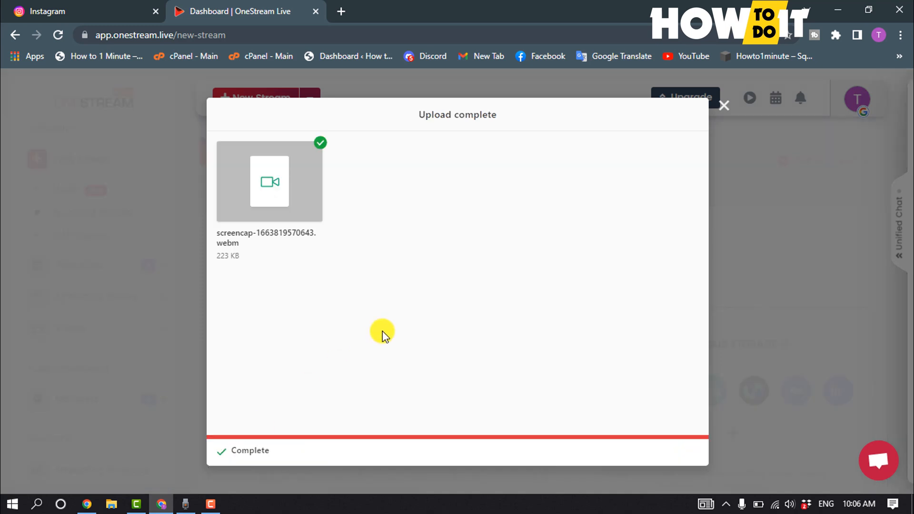
click(724, 106)
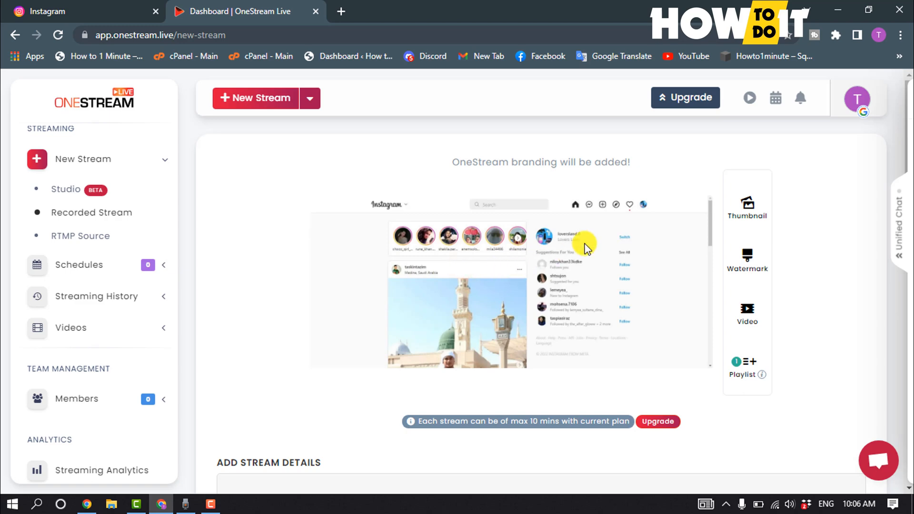
mouse_move(747, 204)
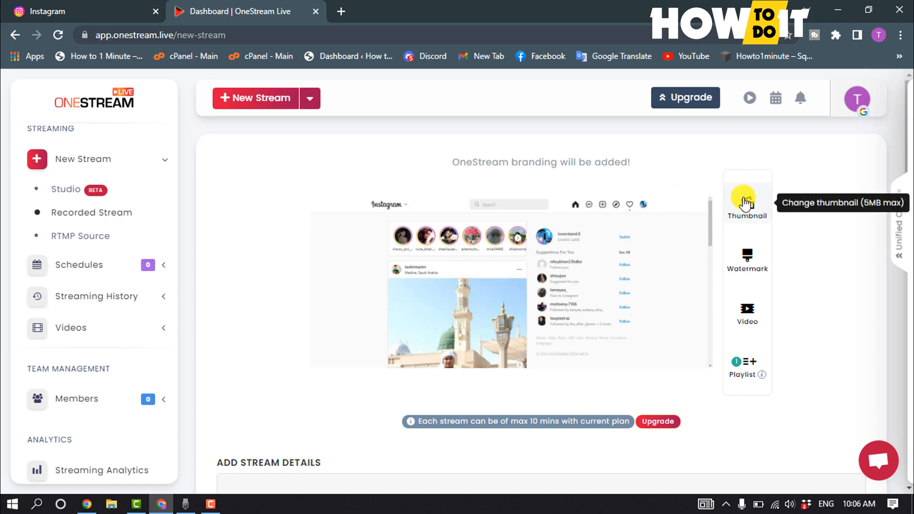
mouse_move(747, 308)
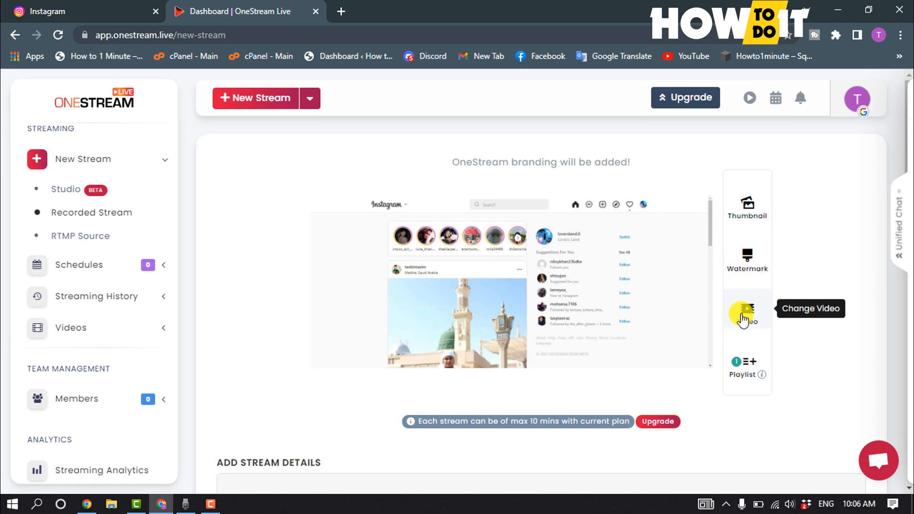
scroll(down, 3)
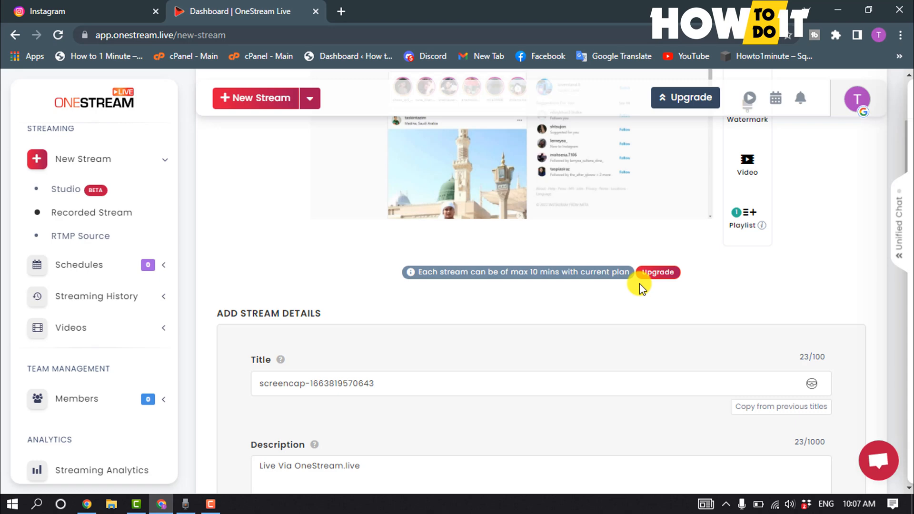
scroll(down, 3)
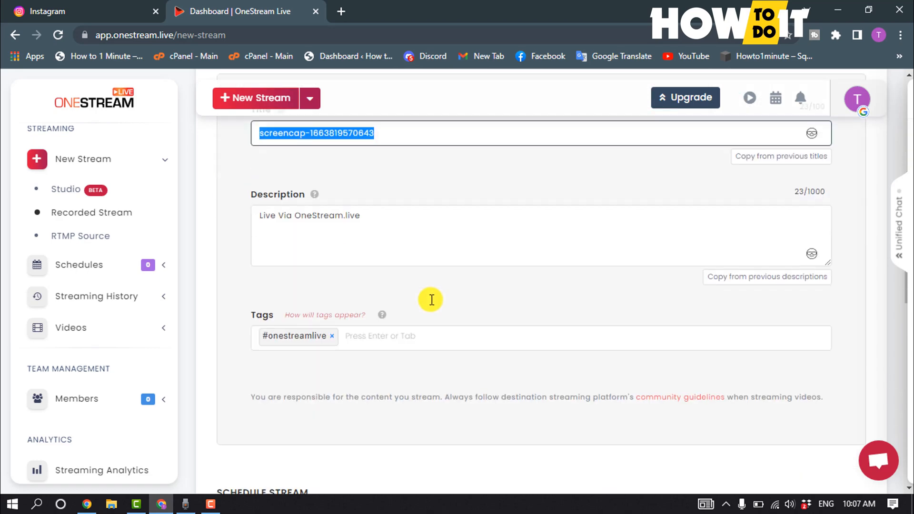
scroll(down, 3)
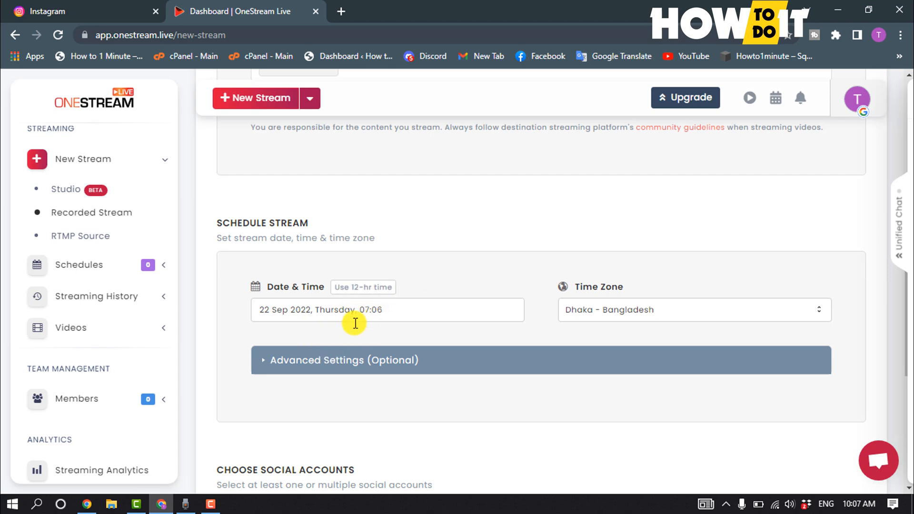
scroll(down, 3)
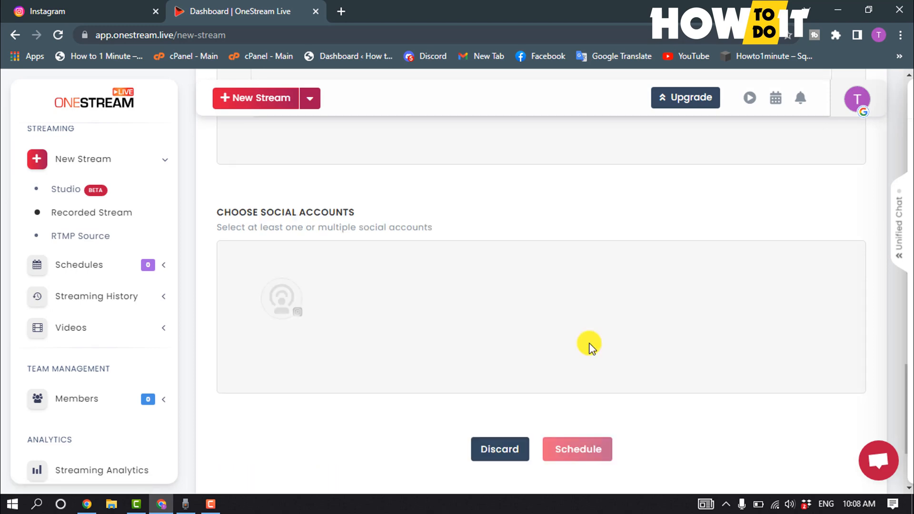